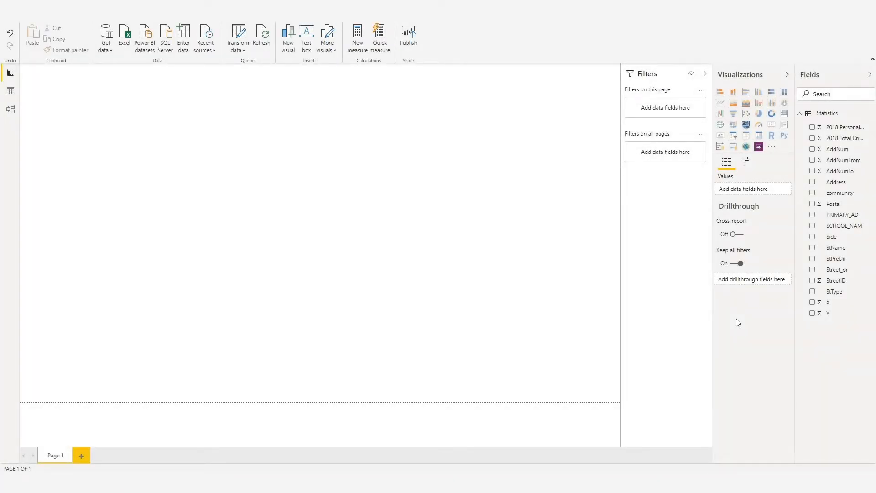
# - Add an ArcGIS Maps for Power BI visual to the blank page, showing its connection-type chooser
pyautogui.click(70, 463)
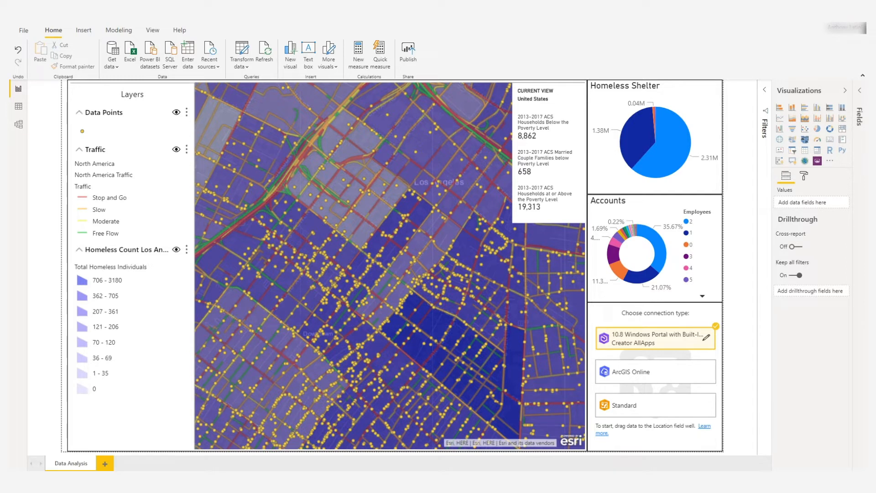
pyautogui.click(104, 463)
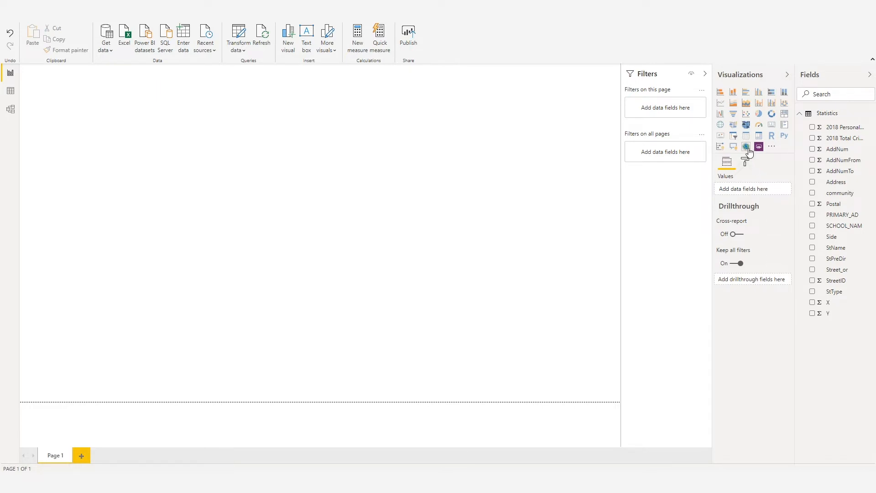
pyautogui.moveTo(746, 146)
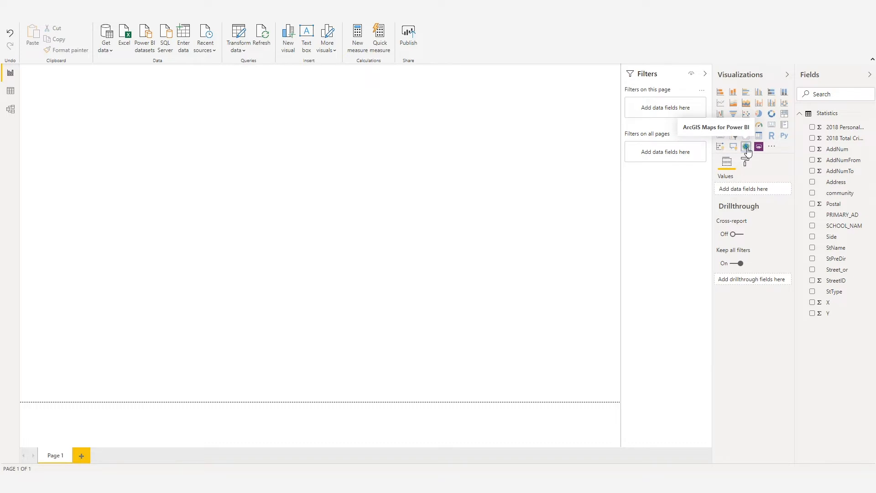
pyautogui.click(746, 146)
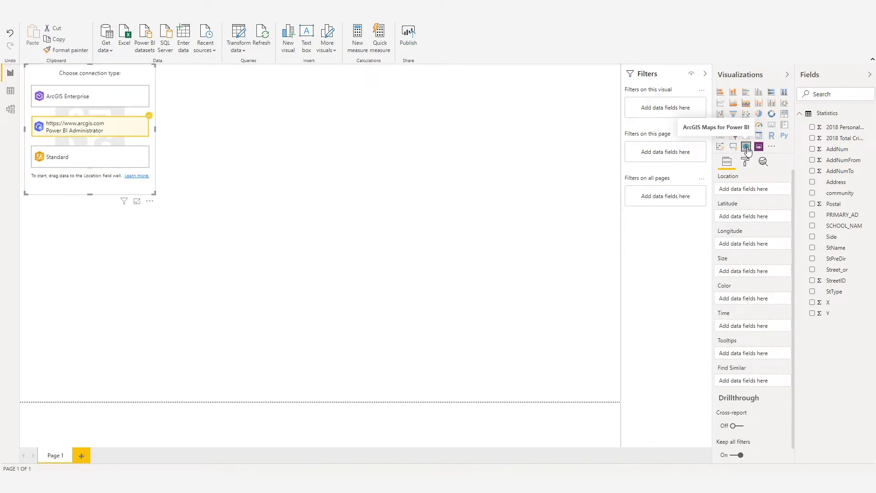